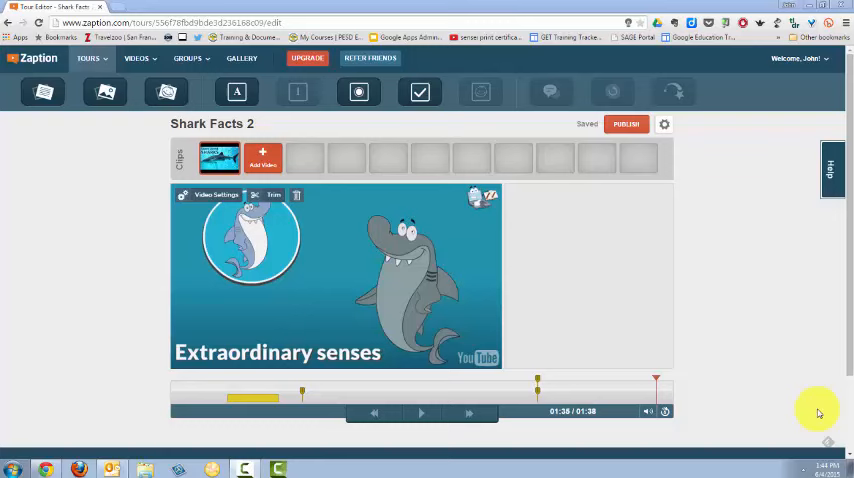
{"action": "mouse_move", "coordinate": [720, 388]}
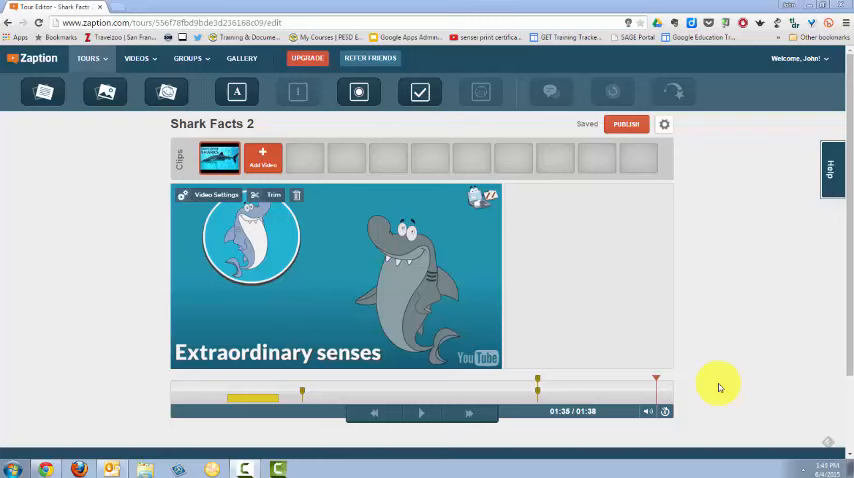
{"action": "mouse_move", "coordinate": [238, 92]}
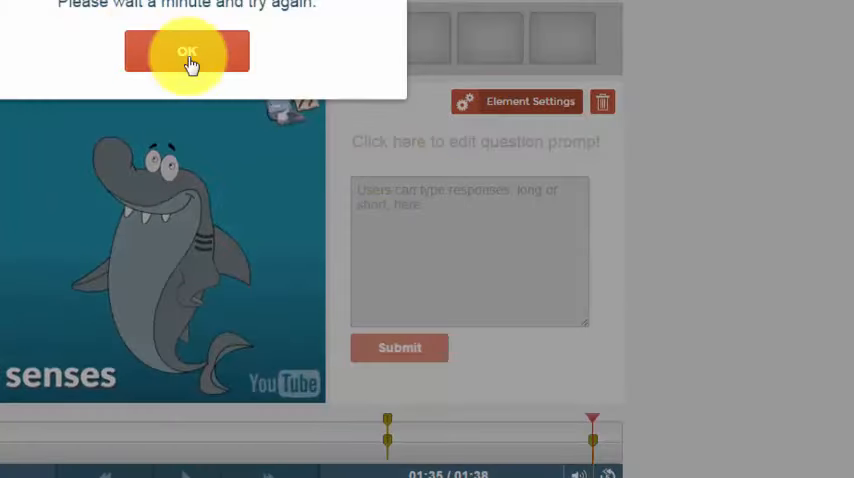
Step: Dismiss the error notice on the open-response element
{"action": "left_click", "coordinate": [188, 52]}
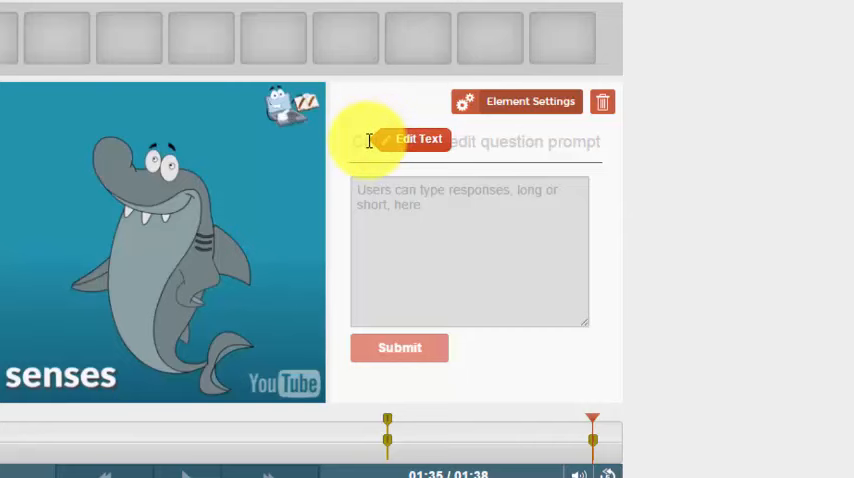
{"action": "mouse_move", "coordinate": [598, 148]}
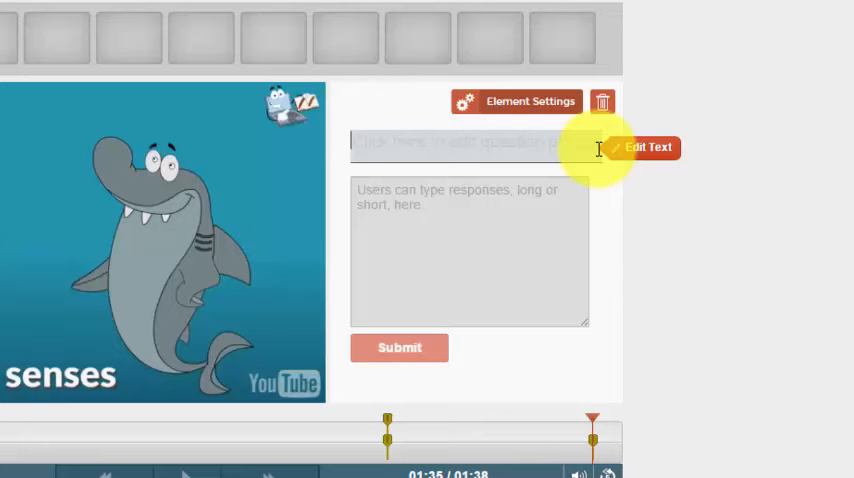
Step: Enter the prompt asking what the prefix "extra" means in "extraordinary", with 'Write your answer below.'
{"action": "type", "text": "WHat"}
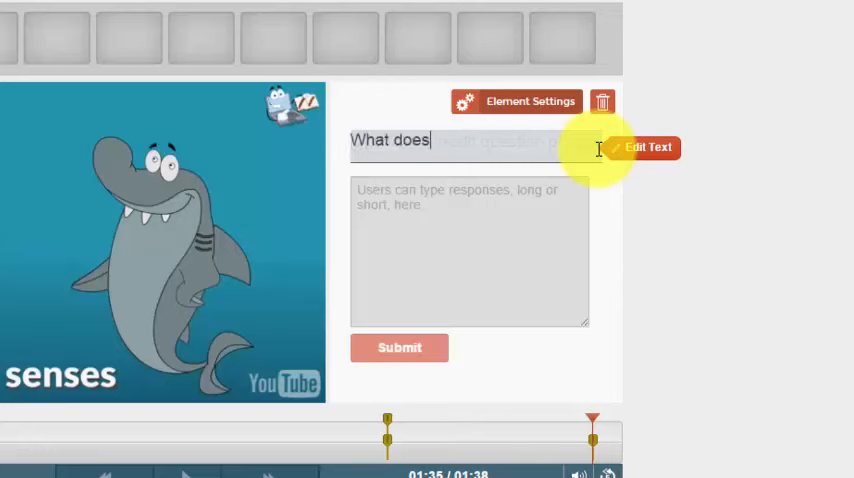
{"action": "type", "text": "the prefix \""}
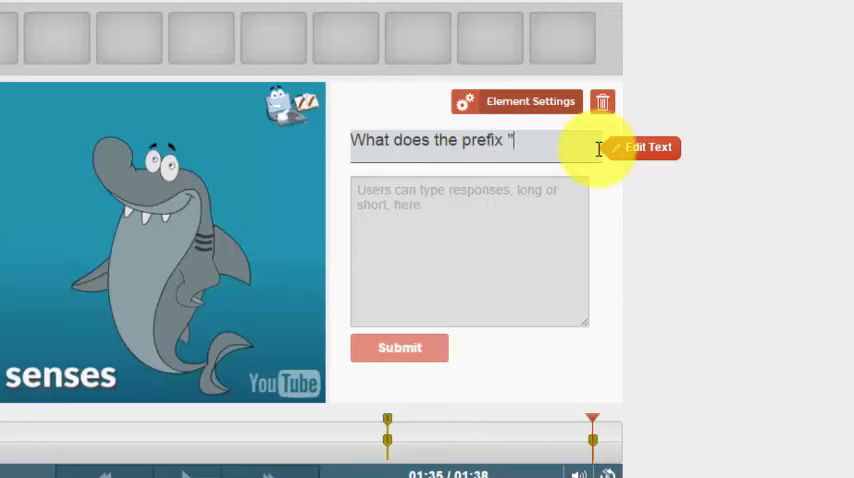
{"action": "type", "text": "extra"}
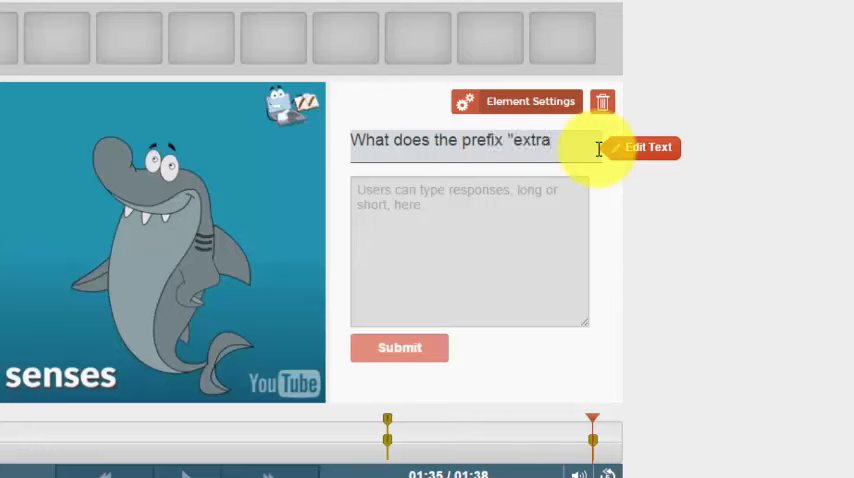
{"action": "type", "text": "me"}
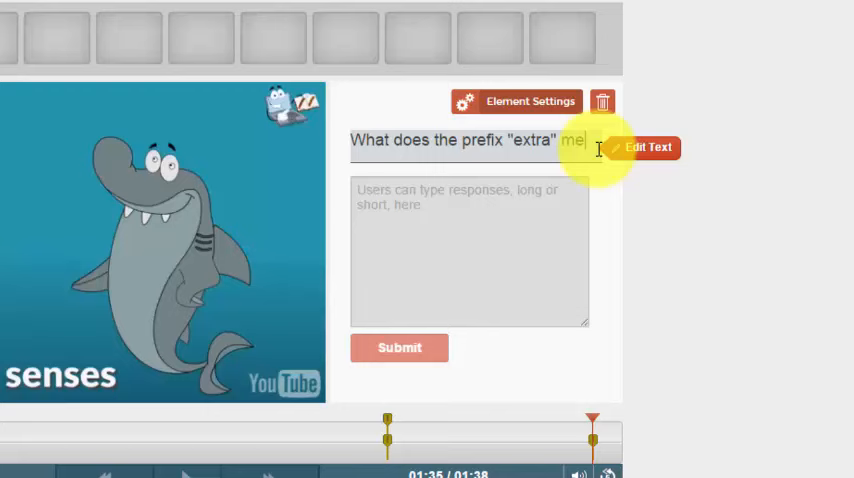
{"action": "type", "text": "mean in the word \"ext"}
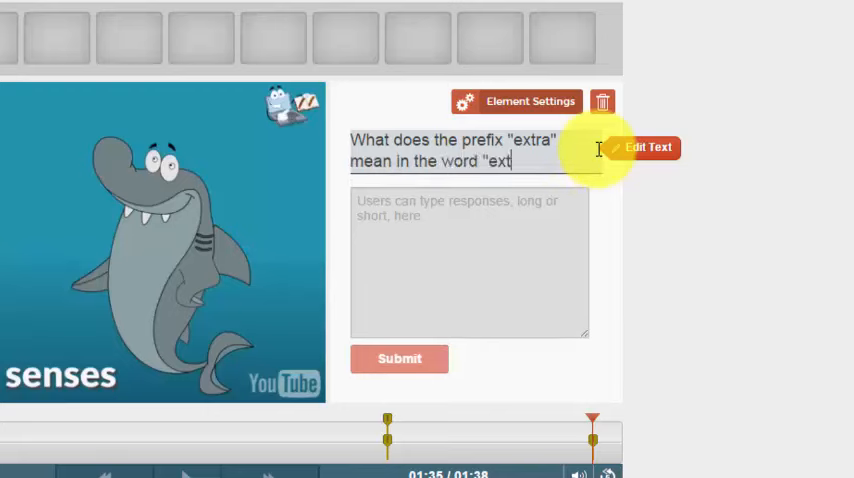
{"action": "type", "text": "raordinary?"}
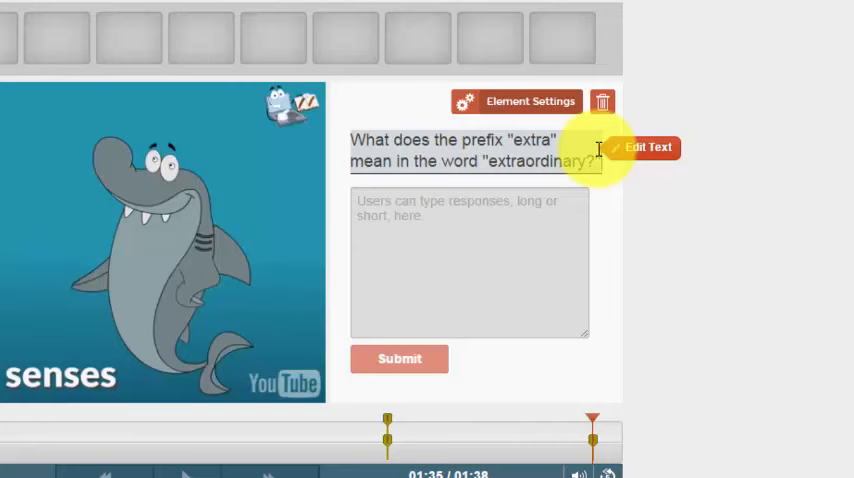
{"action": "type", "text": "Write"}
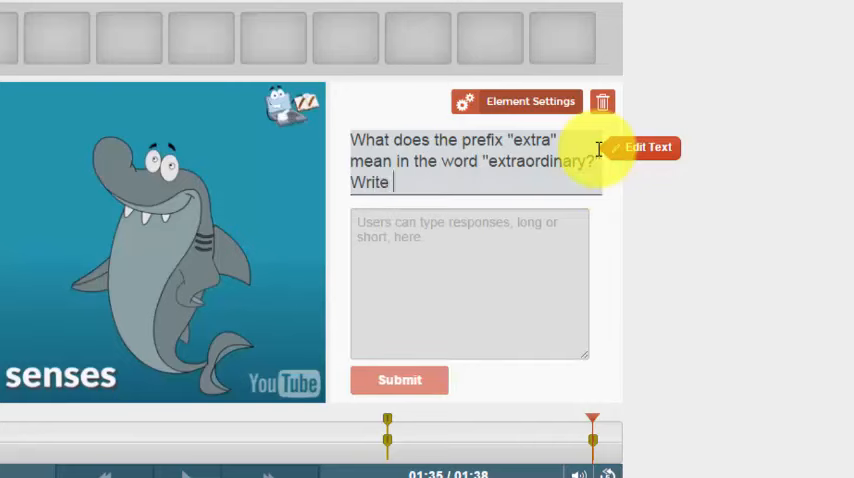
{"action": "type", "text": "your answer below."}
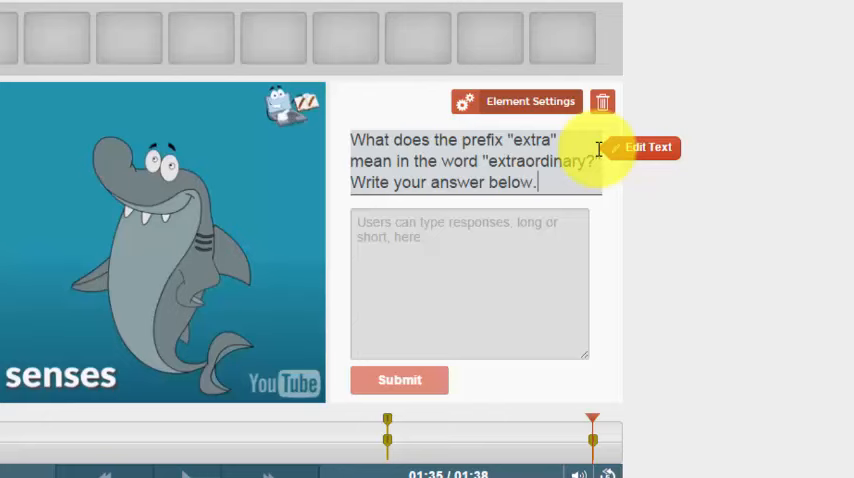
Step: Place the question on the sidebar (right) with Pause video on start, and confirm
{"action": "left_click", "coordinate": [516, 100]}
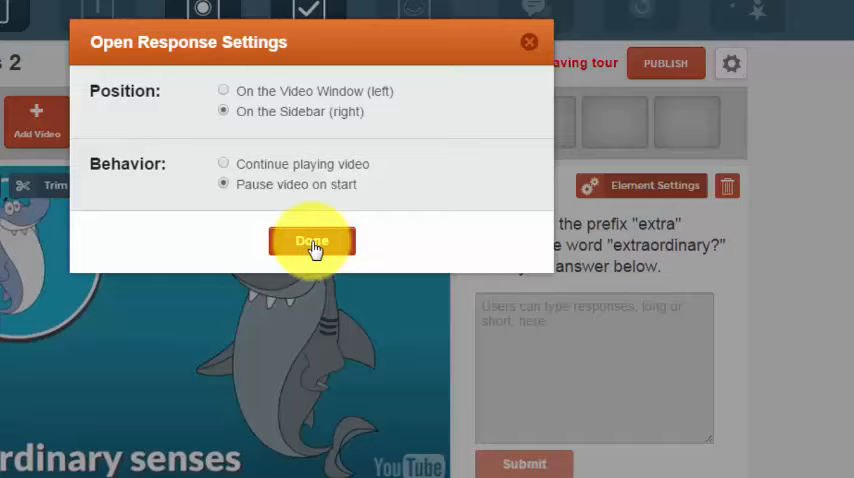
{"action": "left_click", "coordinate": [312, 240]}
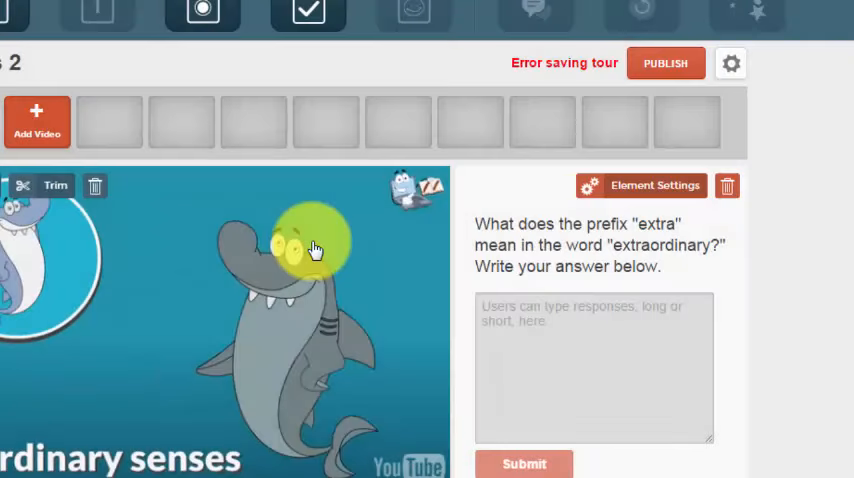